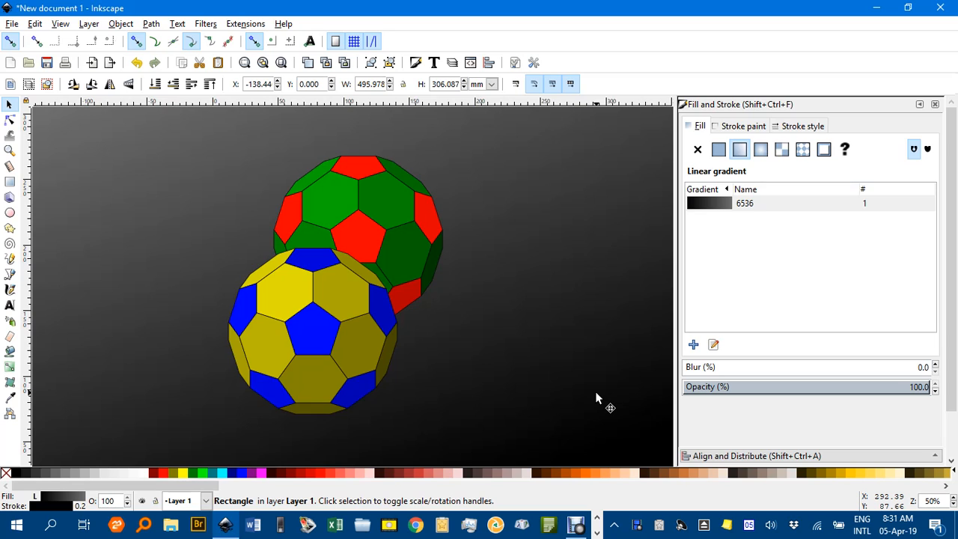
mouse_move(571, 337)
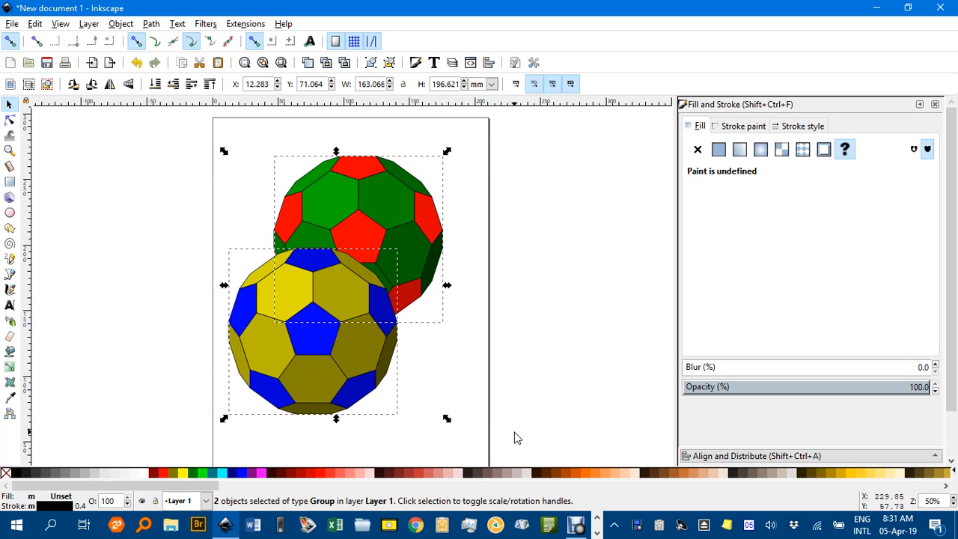
Step: Delete both soccer-ball polyhedra and the dark background from the page
key("Delete")
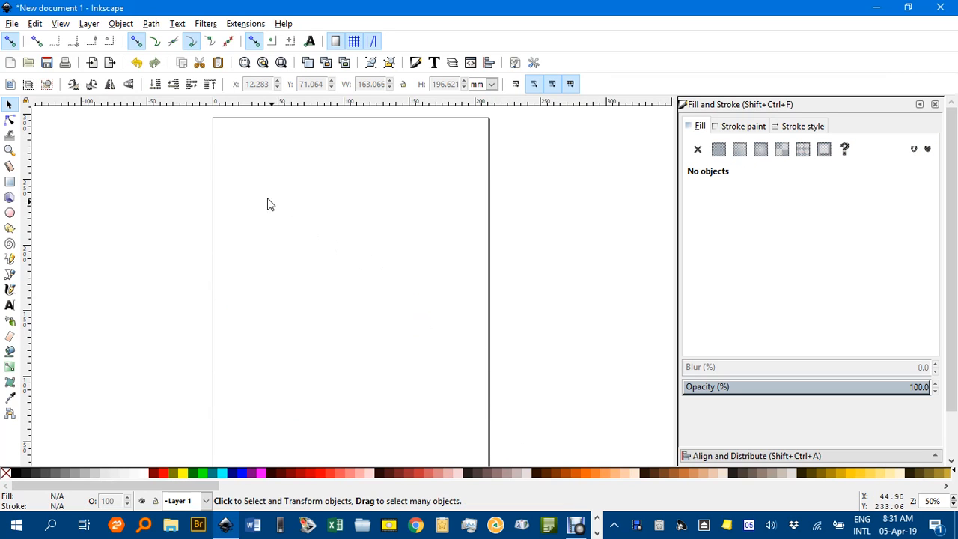
mouse_move(255, 26)
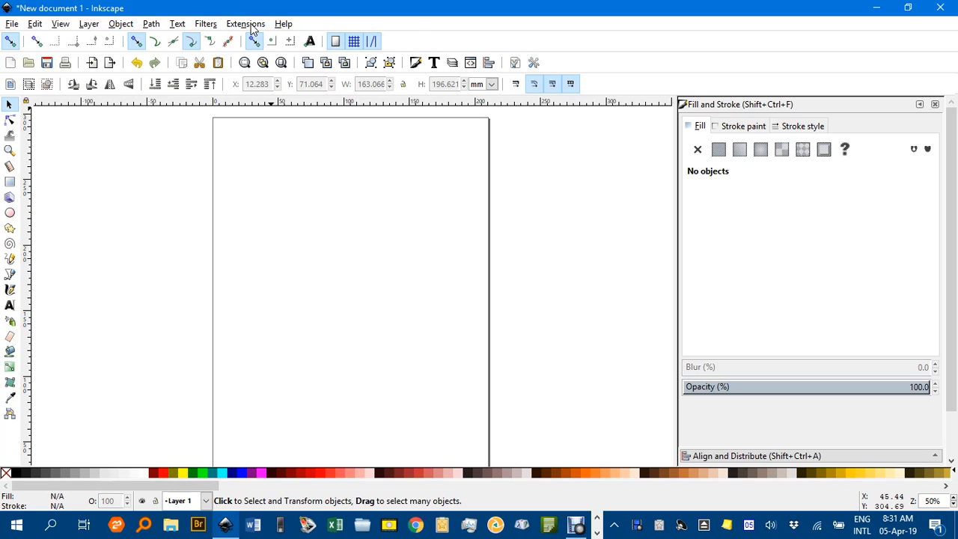
Step: Launch Extensions > Render > 3D Polyhedron with Truncated Icosahedron as the model file object
left_click(246, 23)
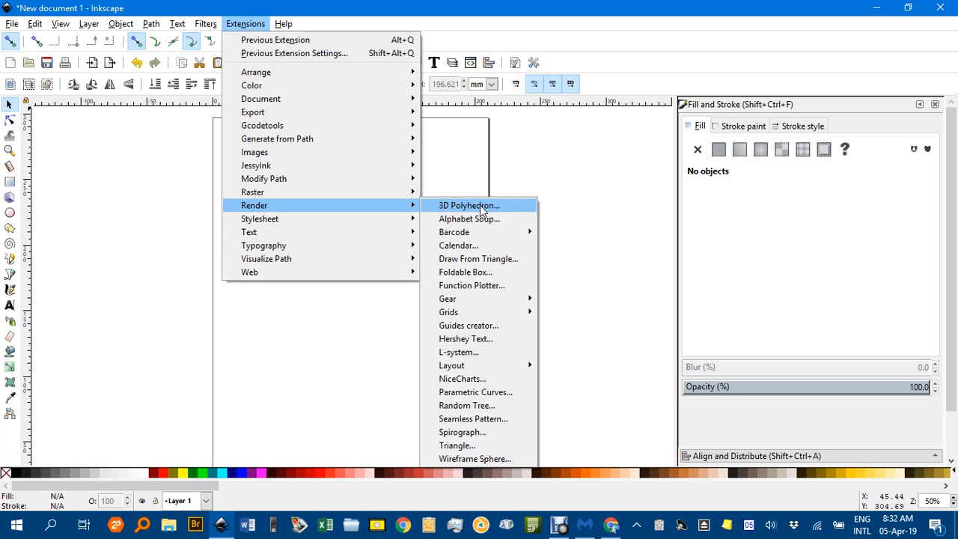
left_click(467, 205)
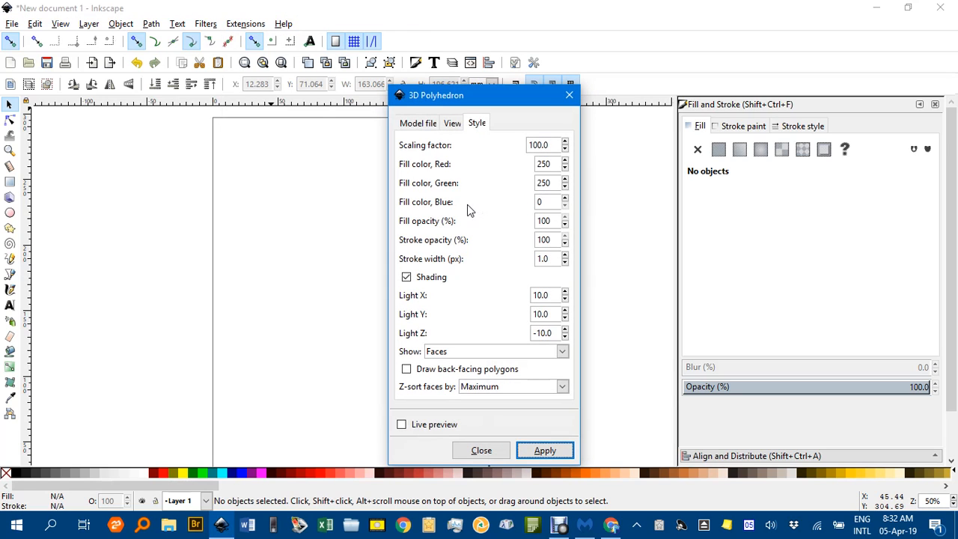
mouse_move(424, 163)
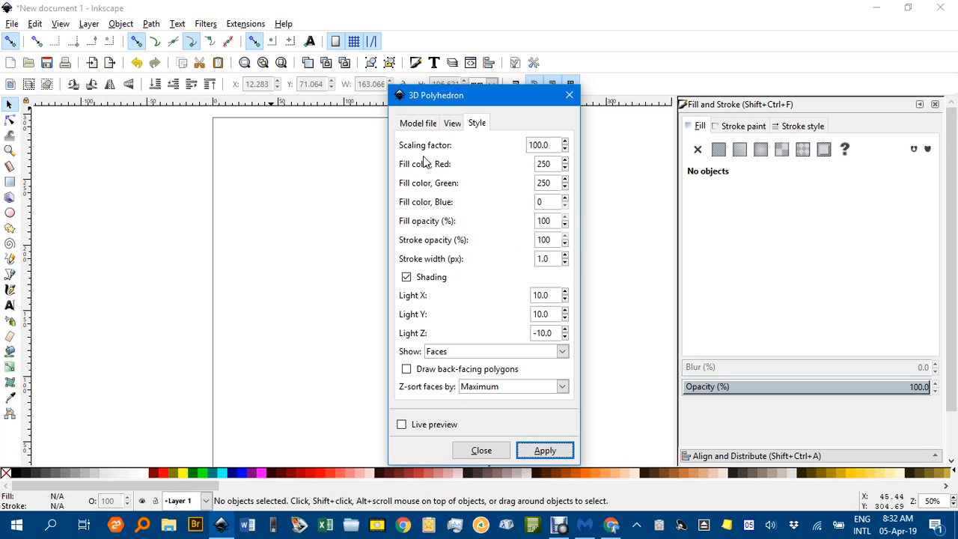
left_click(417, 123)
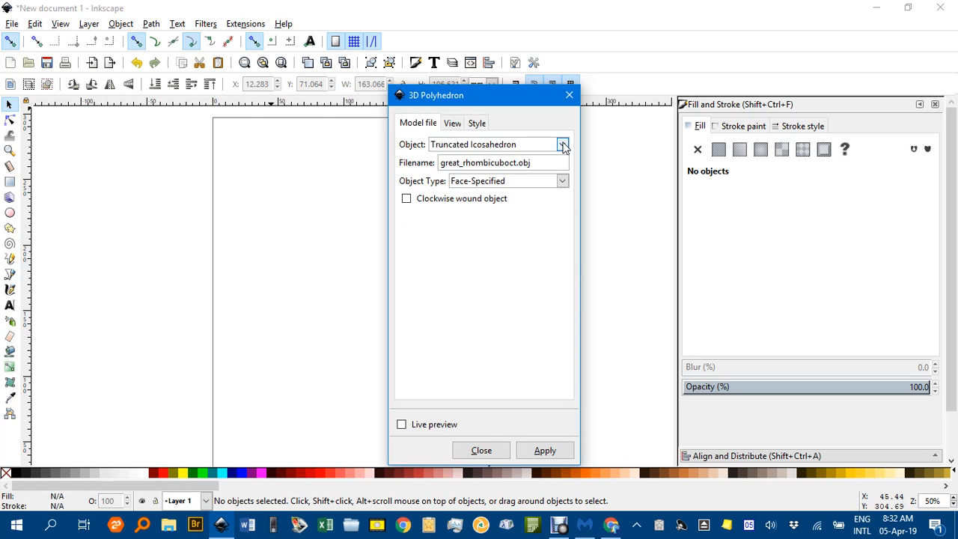
left_click(561, 144)
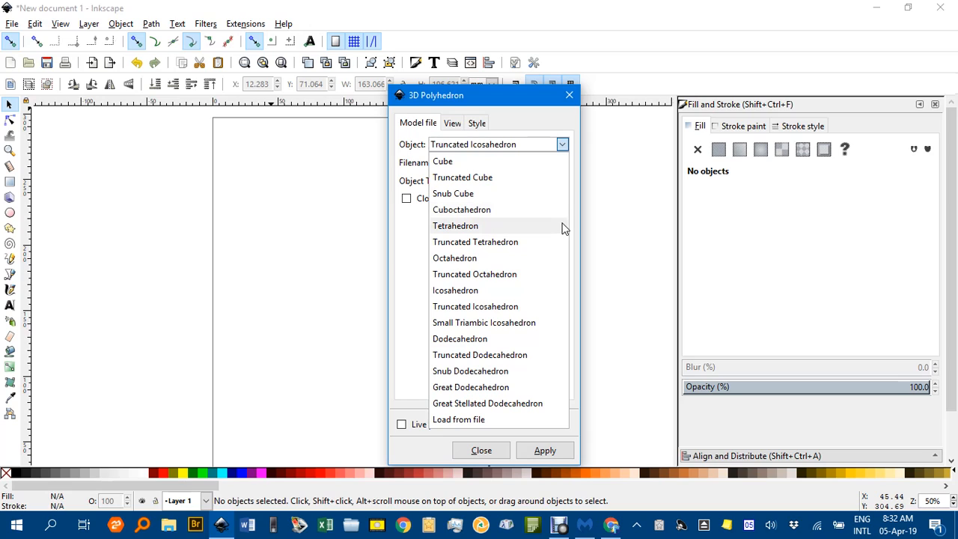
mouse_move(510, 242)
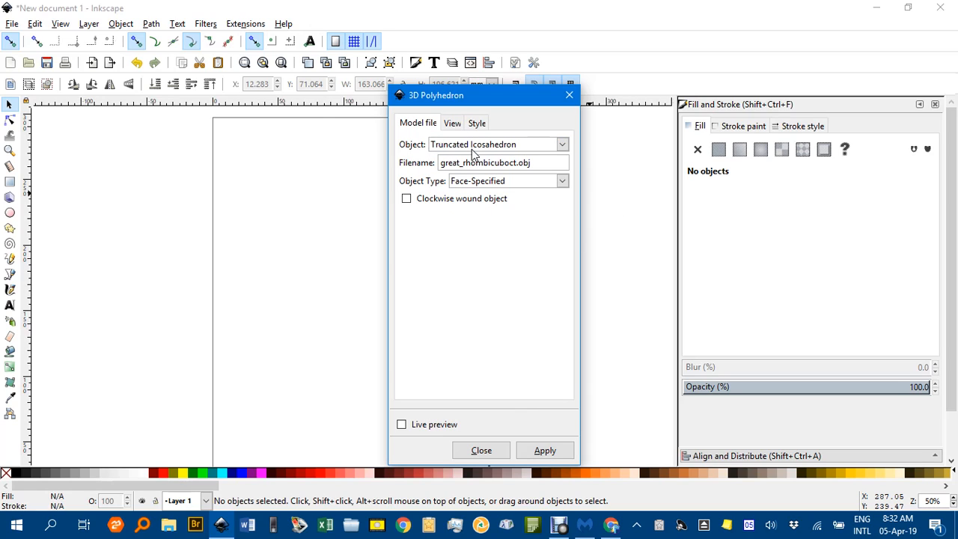
mouse_move(490, 184)
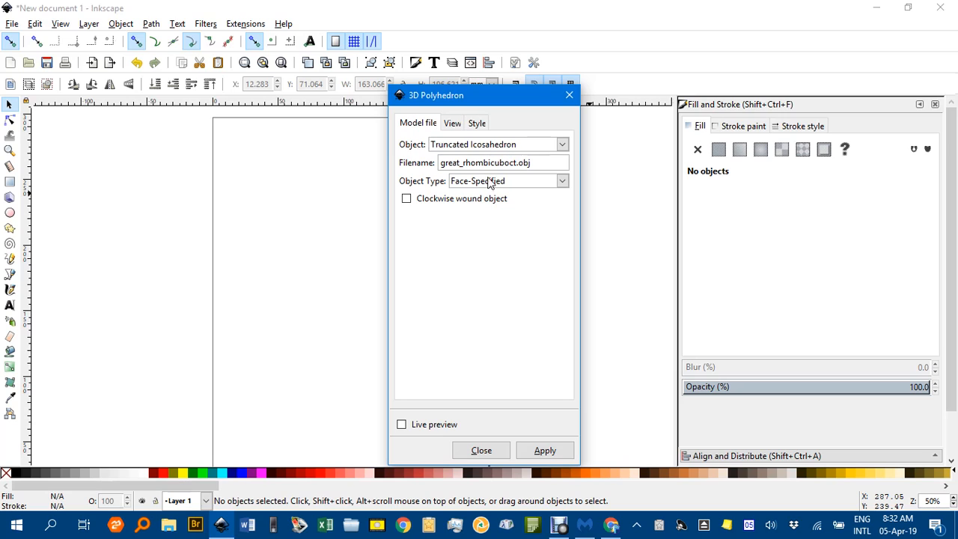
mouse_move(486, 203)
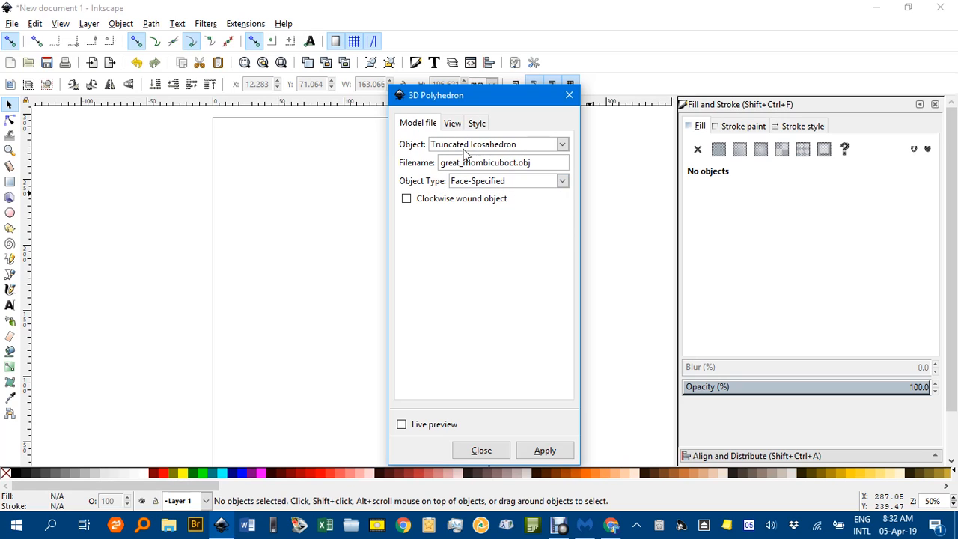
Step: Enable Live preview, then try 30 for X rotation and reset it to 0
left_click(452, 123)
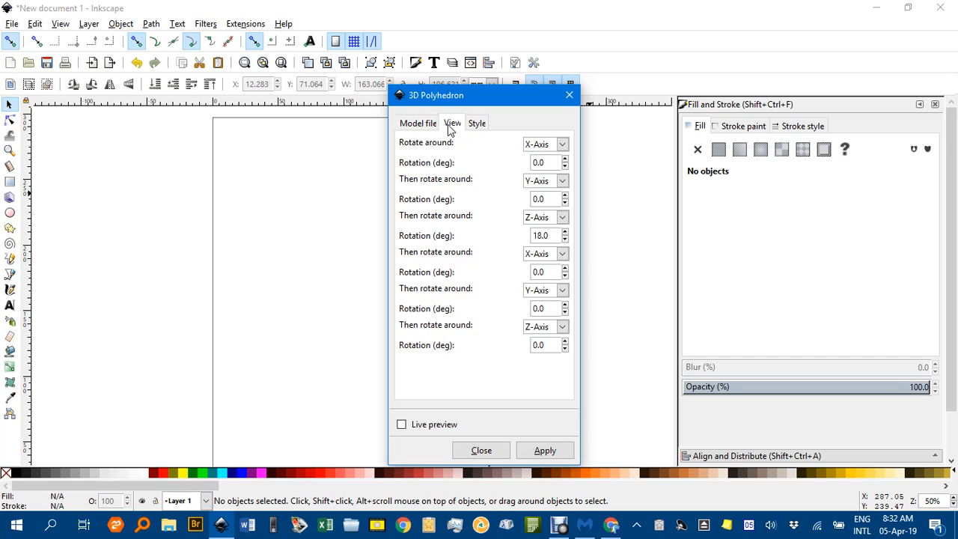
mouse_move(501, 286)
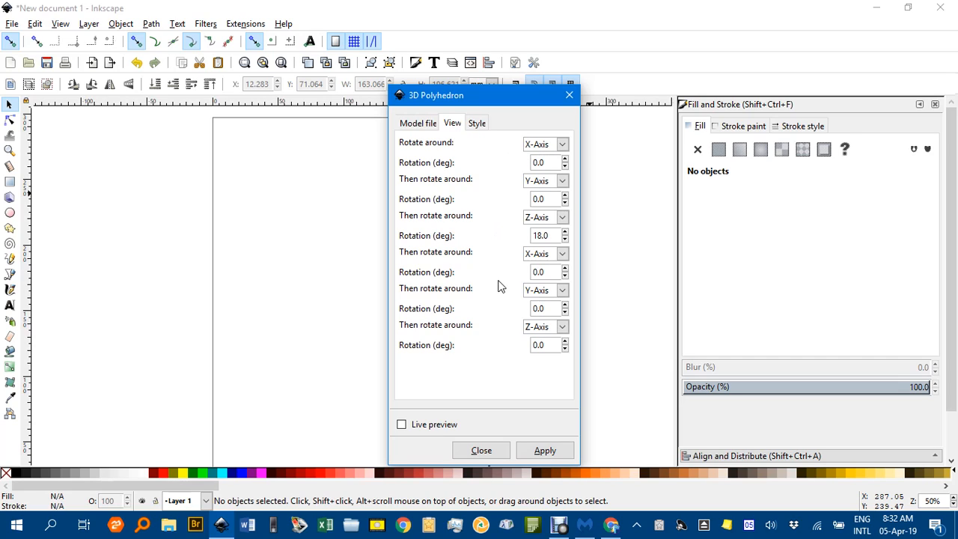
mouse_move(540, 254)
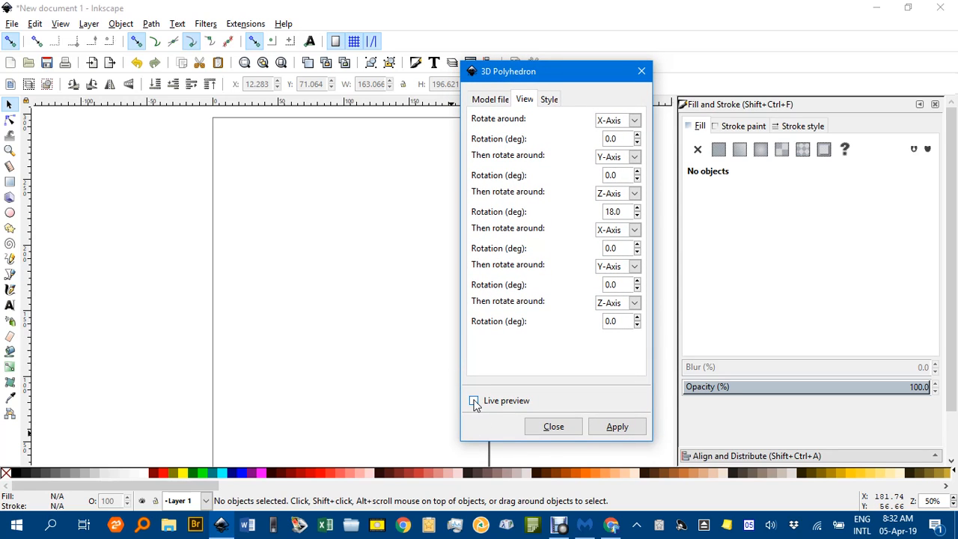
left_click(474, 401)
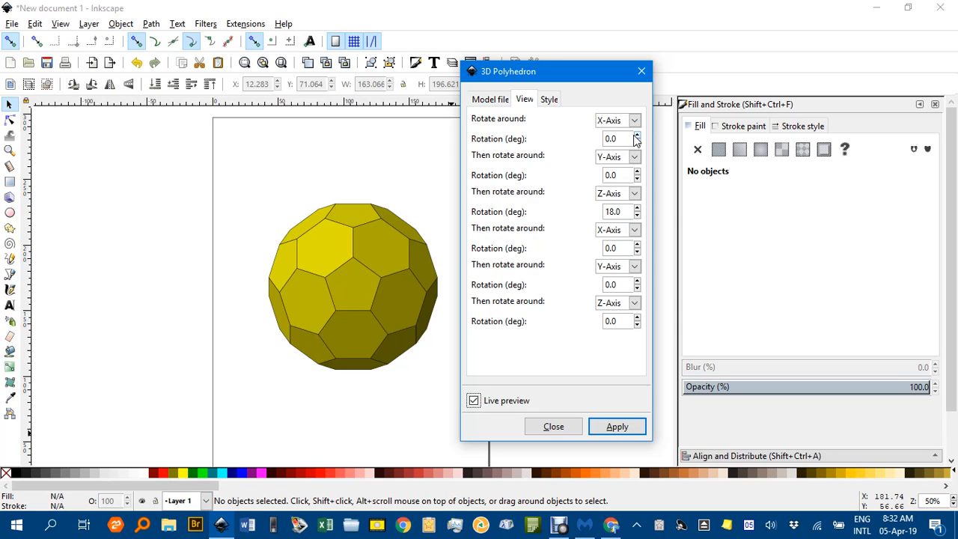
left_click(614, 139)
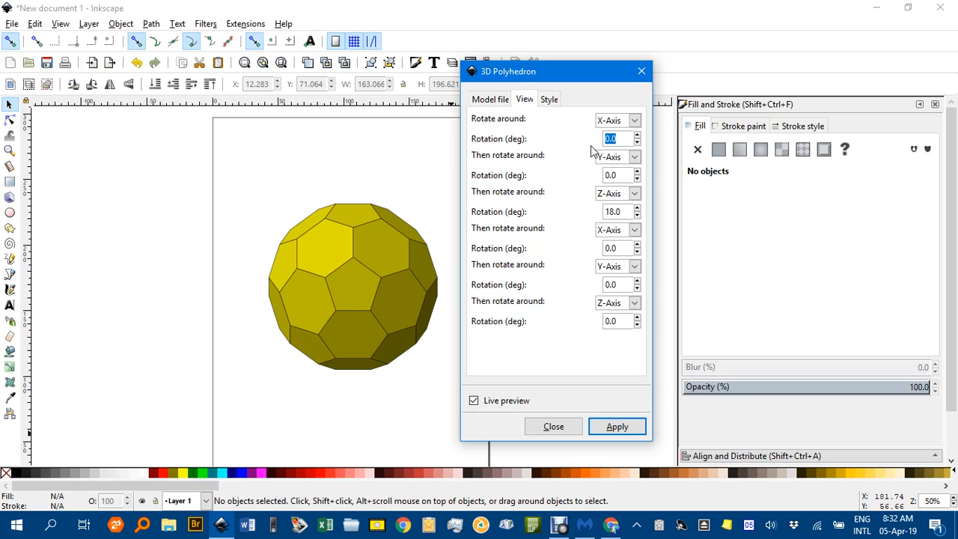
type("30")
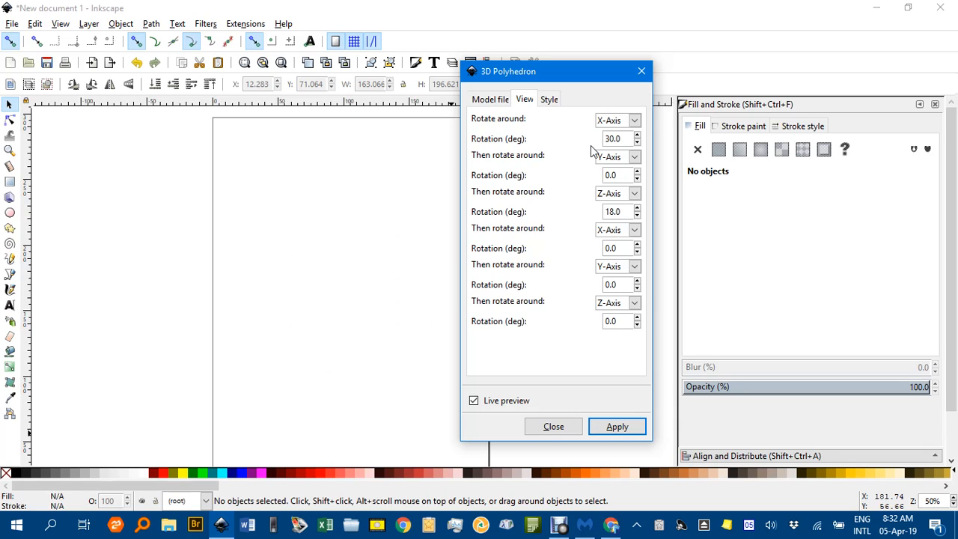
left_click(617, 425)
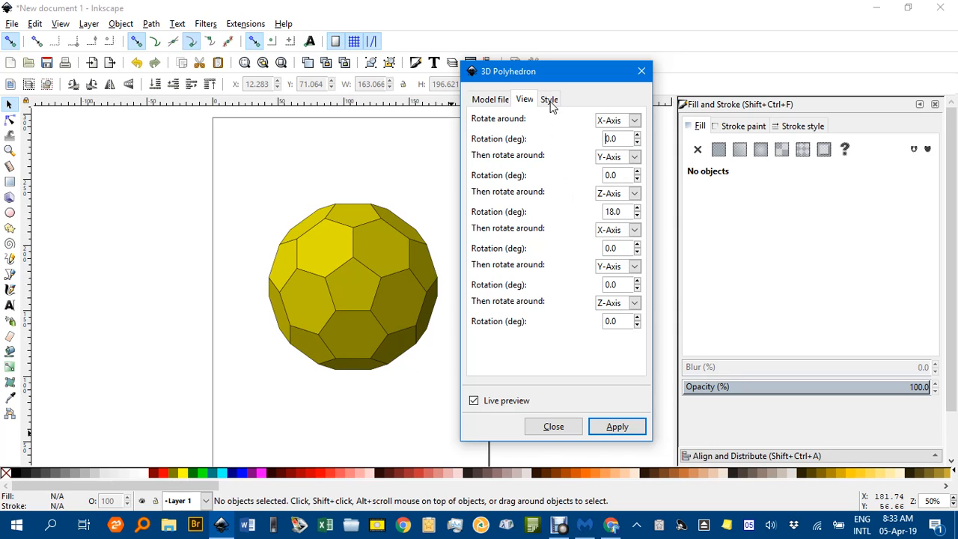
Step: Set the polyhedron's Fill color Blue value to 100 on the Style tab
left_click(548, 99)
type("5")
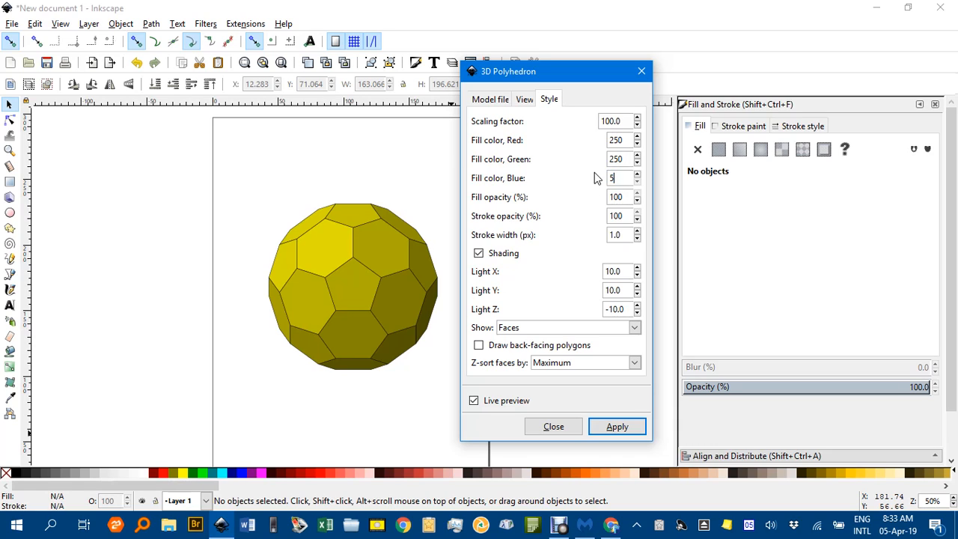
type("0")
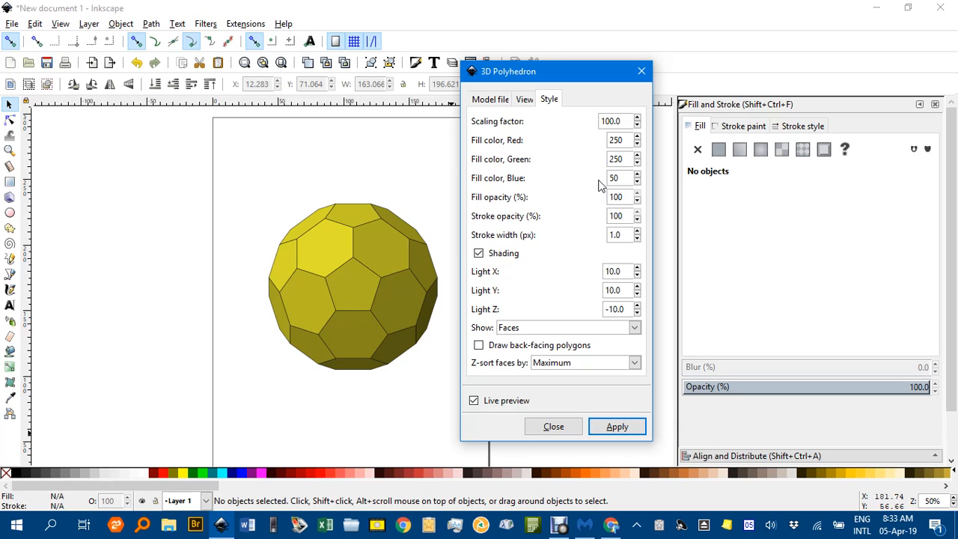
type("1")
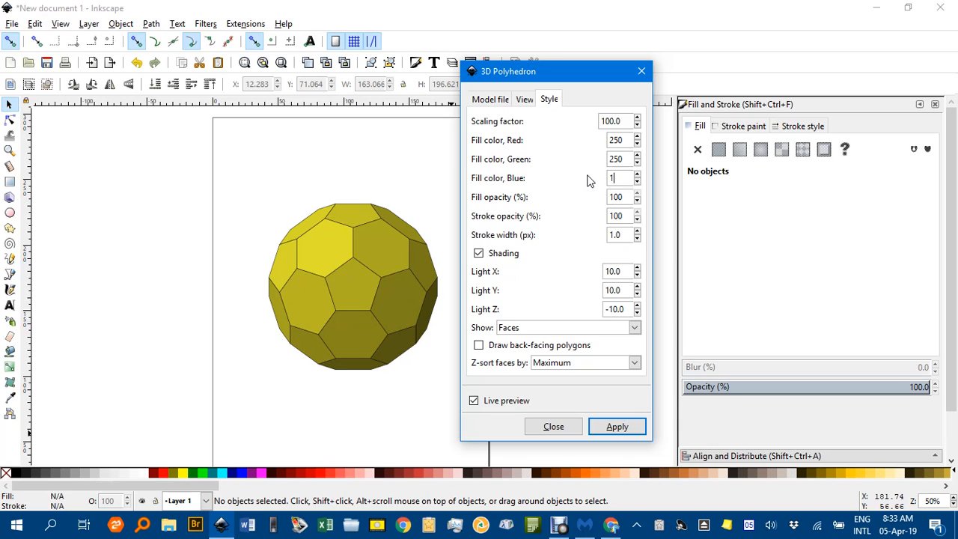
type("00")
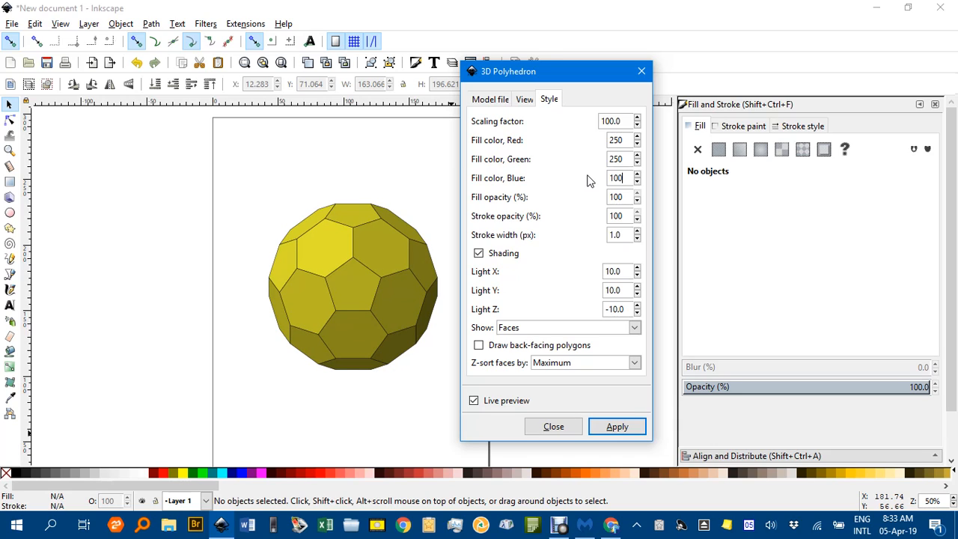
mouse_move(519, 201)
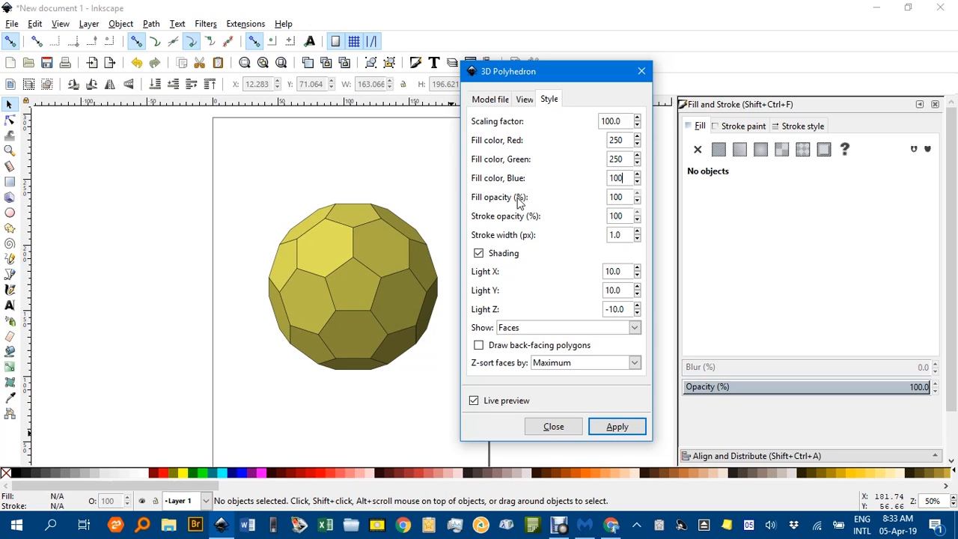
triple_click(618, 178)
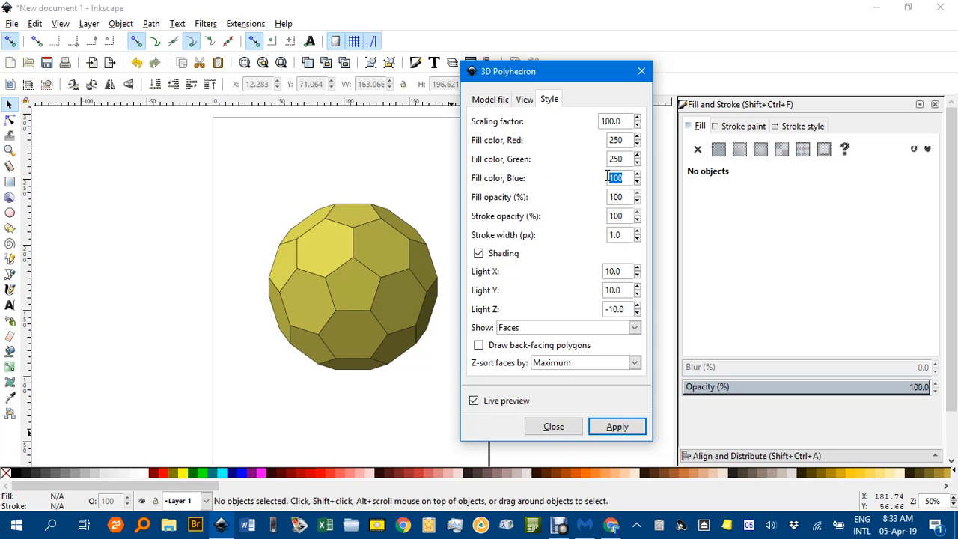
Step: Enter 2 in the selected Blue field, toward a blue value of 200
type("2")
left_click(621, 159)
type("0")
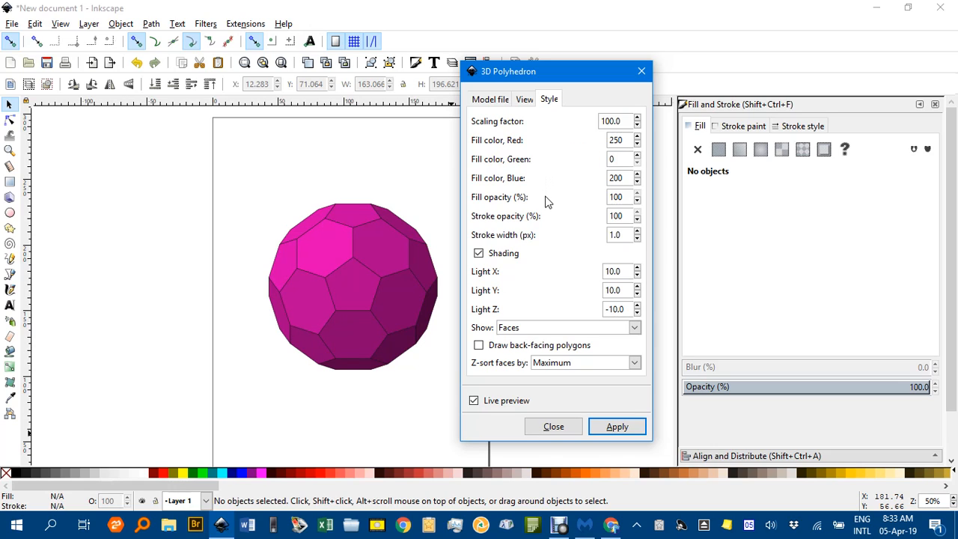
mouse_move(543, 199)
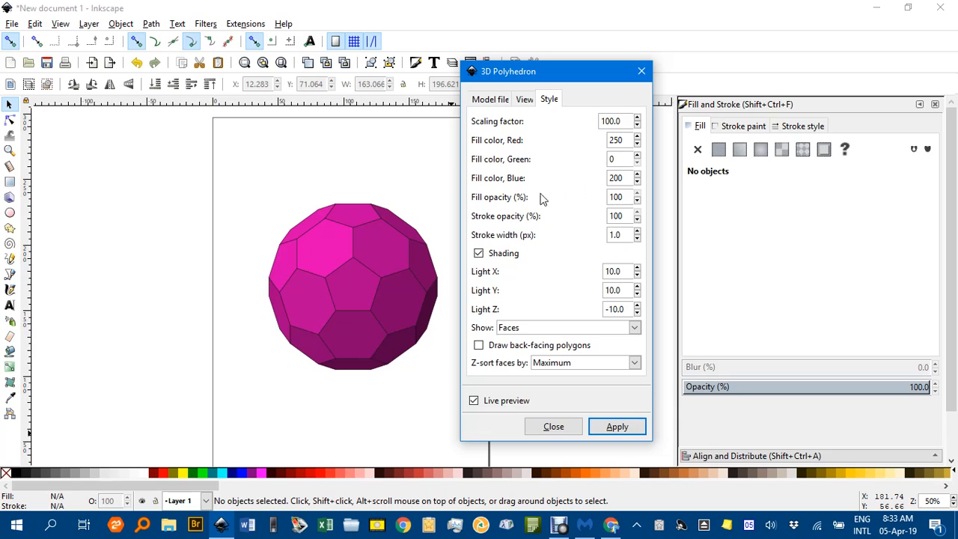
mouse_move(572, 247)
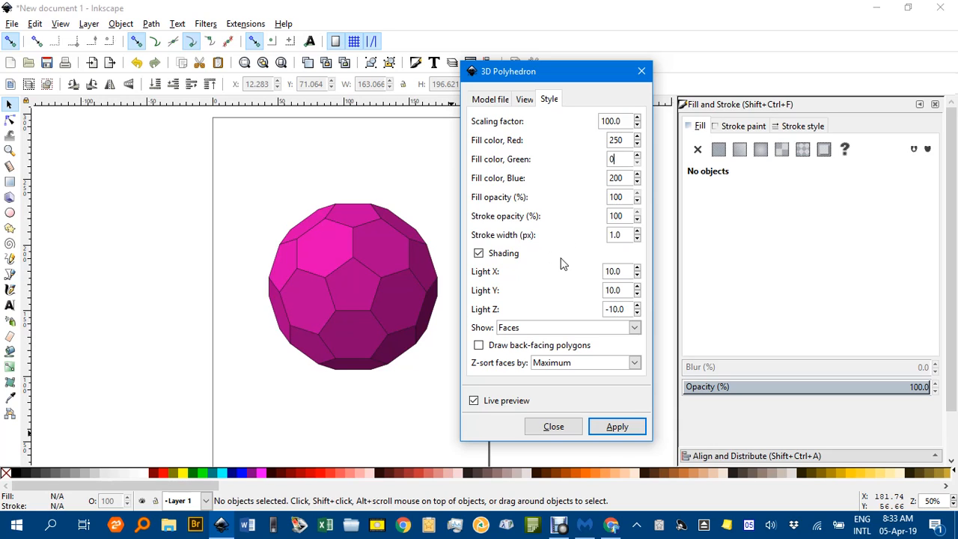
mouse_move(562, 304)
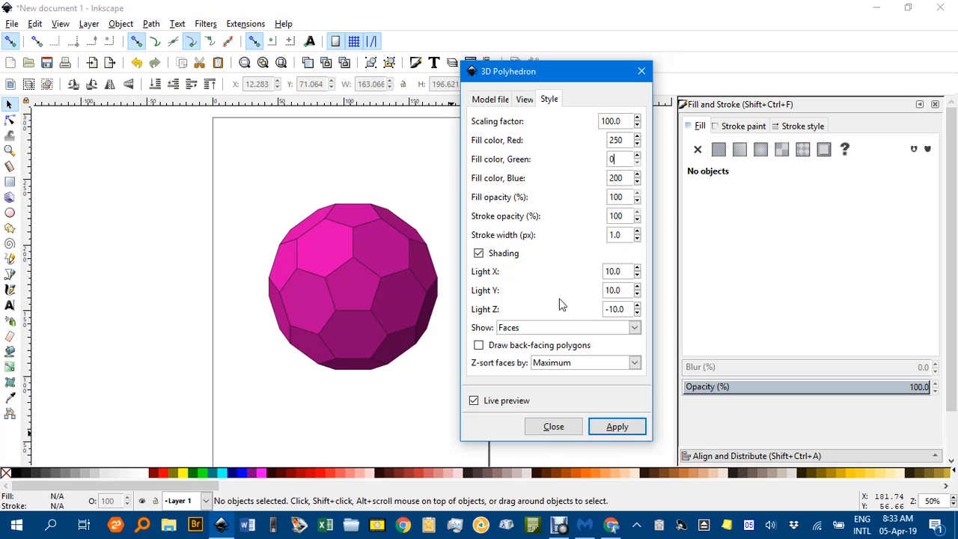
mouse_move(282, 258)
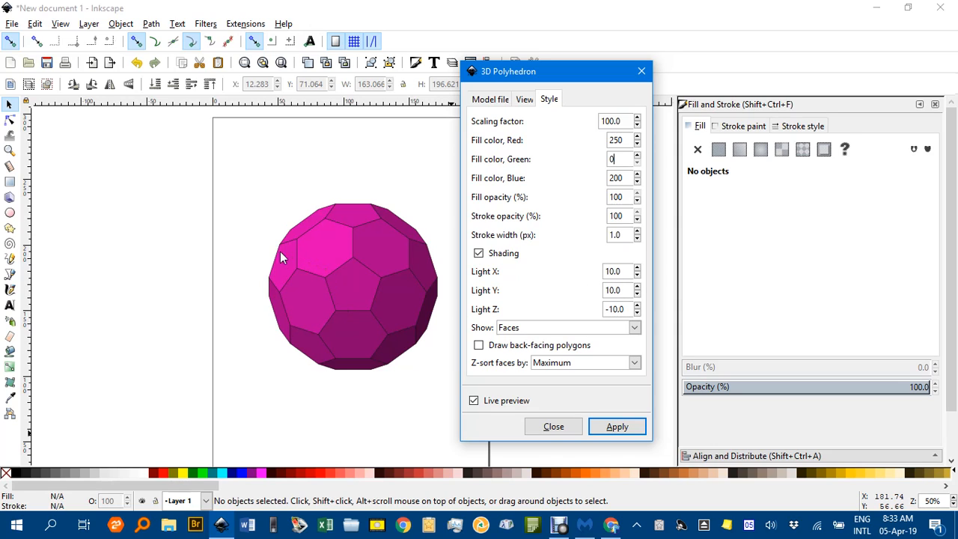
mouse_move(438, 286)
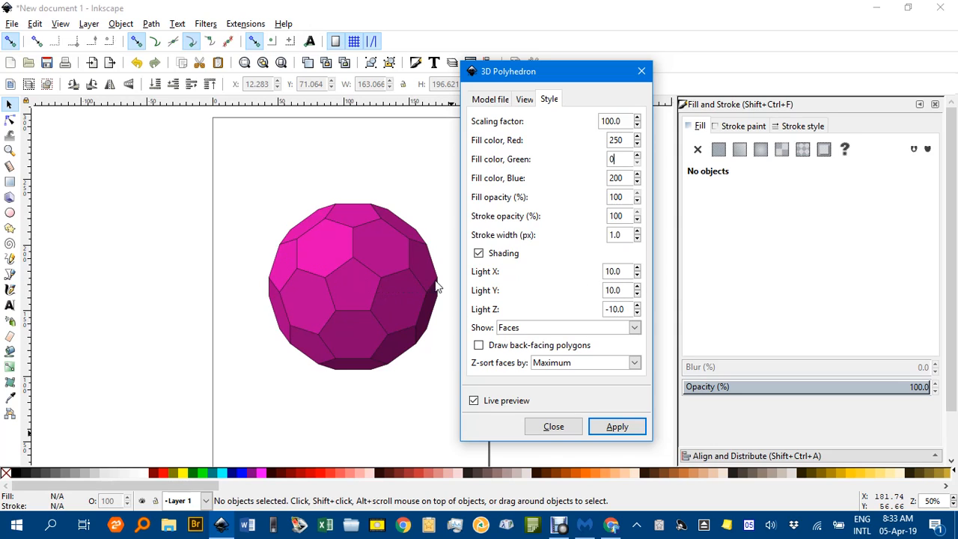
mouse_move(365, 373)
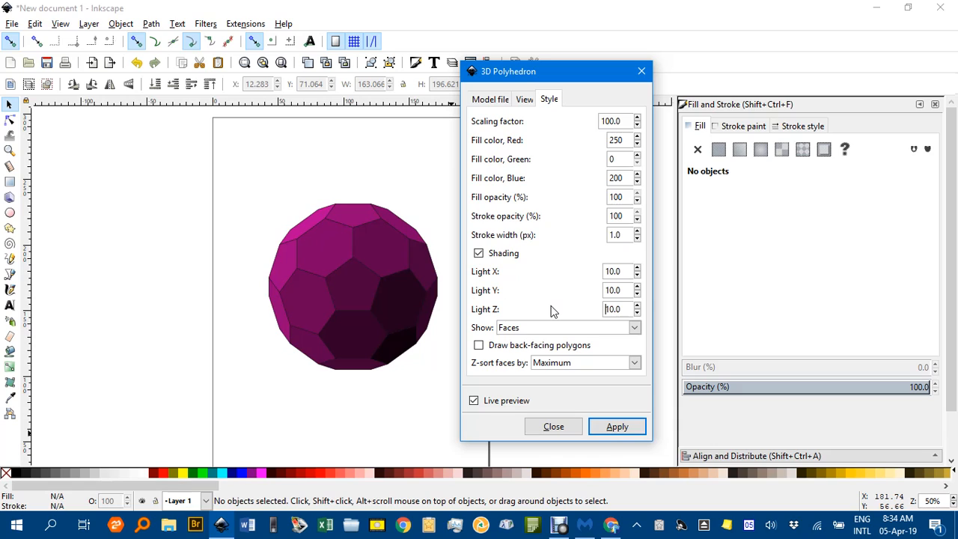
mouse_move(604, 332)
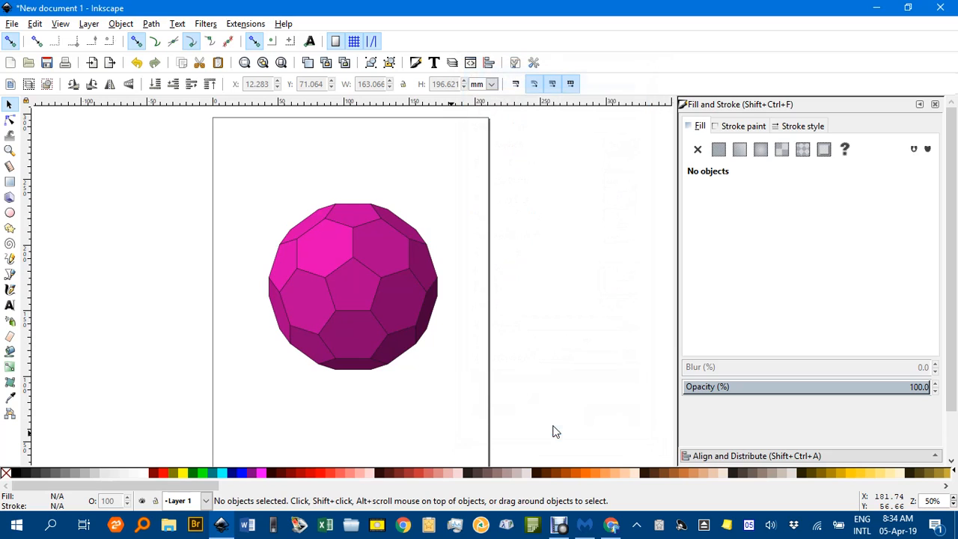
mouse_move(353, 295)
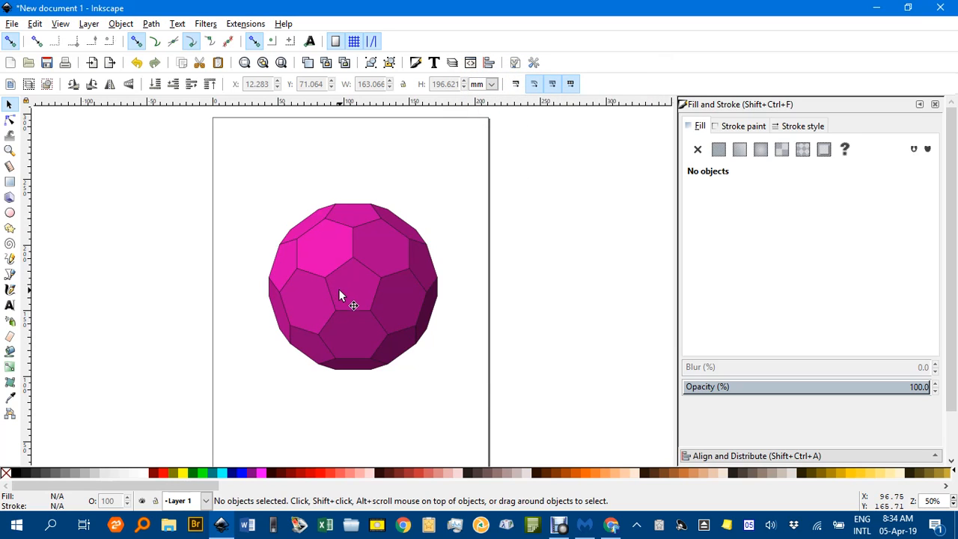
mouse_move(397, 313)
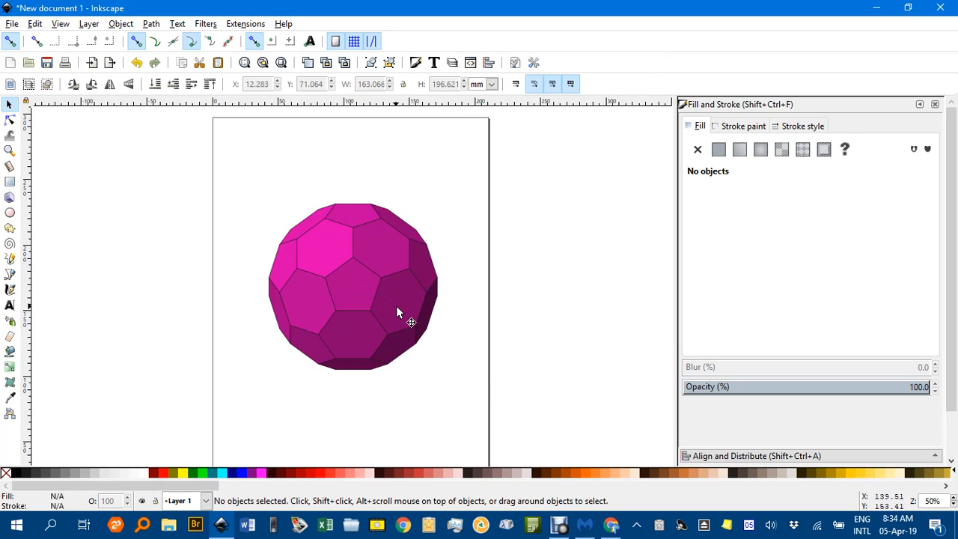
Step: Ungroup the polyhedron and test dragging one hexagon face aside, then restore it
left_click(402, 312)
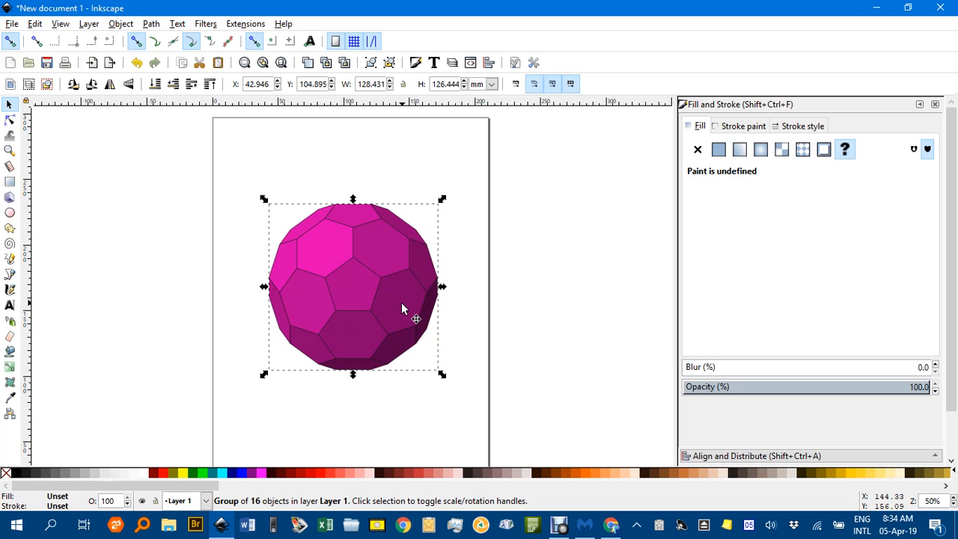
mouse_move(409, 298)
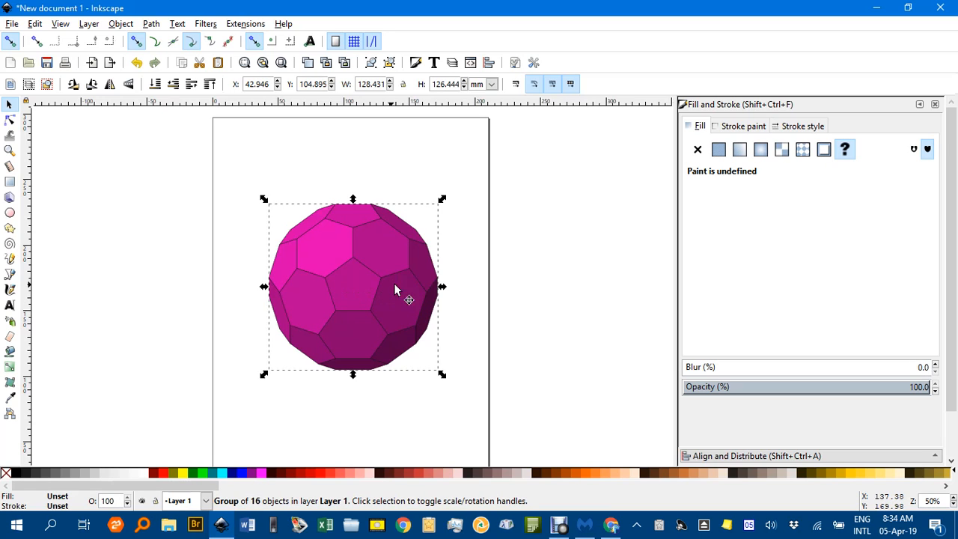
mouse_move(477, 298)
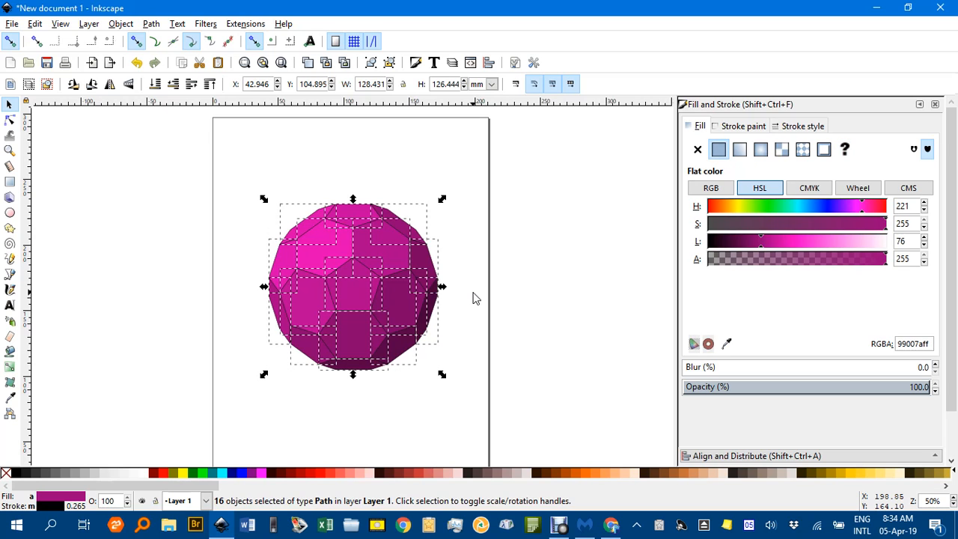
left_click(398, 304)
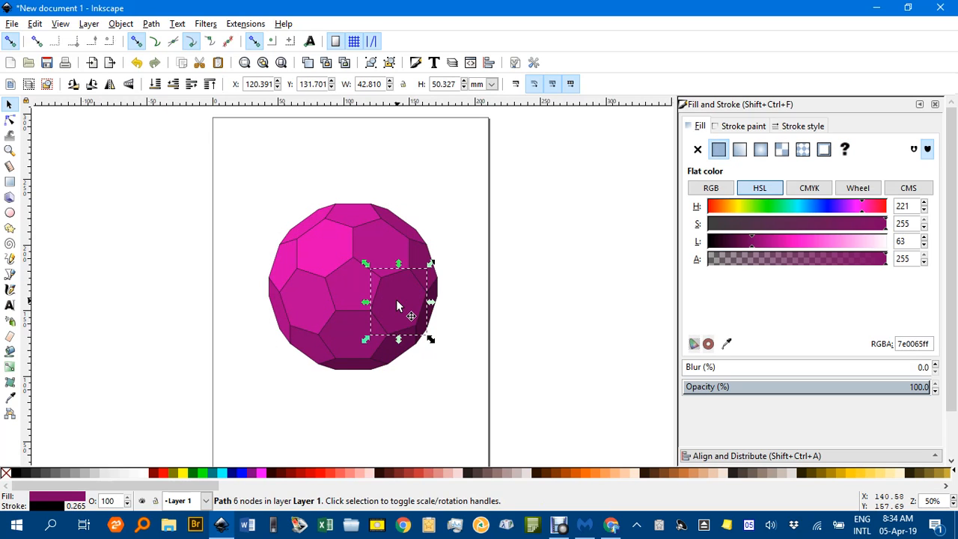
left_click_drag(399, 304, 524, 275)
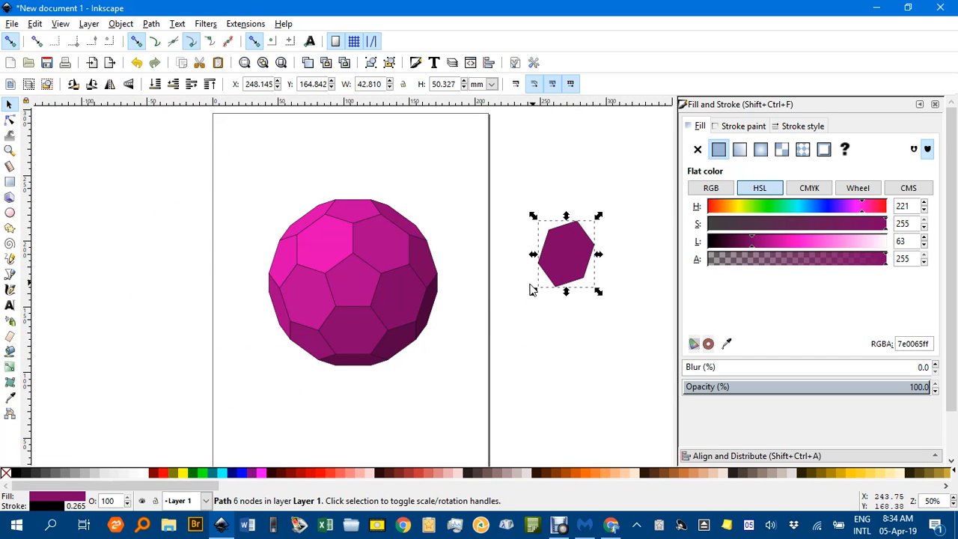
key("Delete")
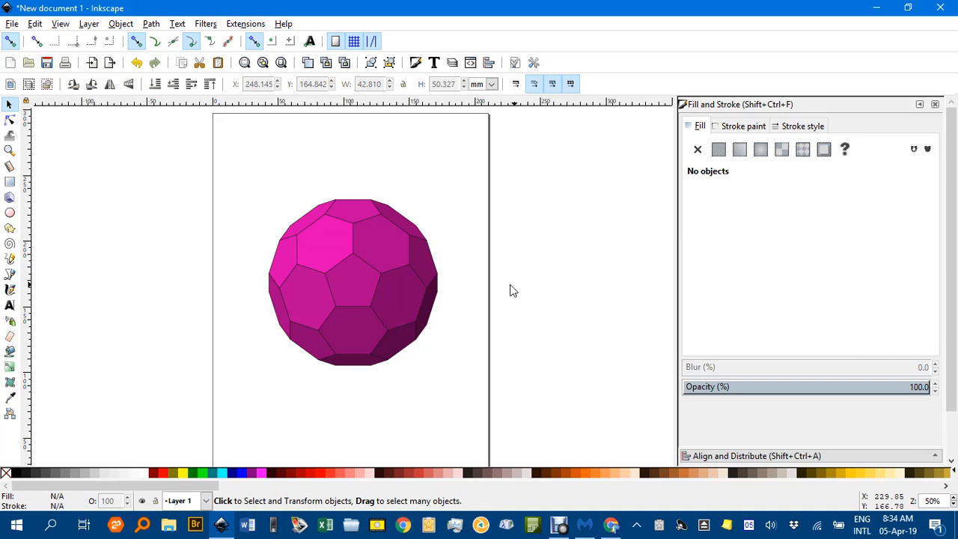
Step: Fill the central and right-edge pentagons yellow and darken each one's lightness
left_click(353, 281)
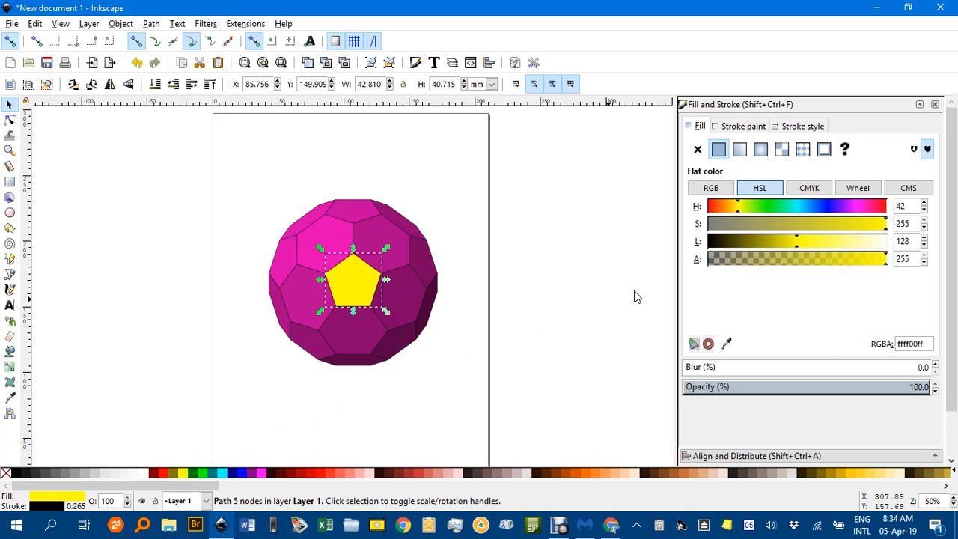
mouse_move(788, 241)
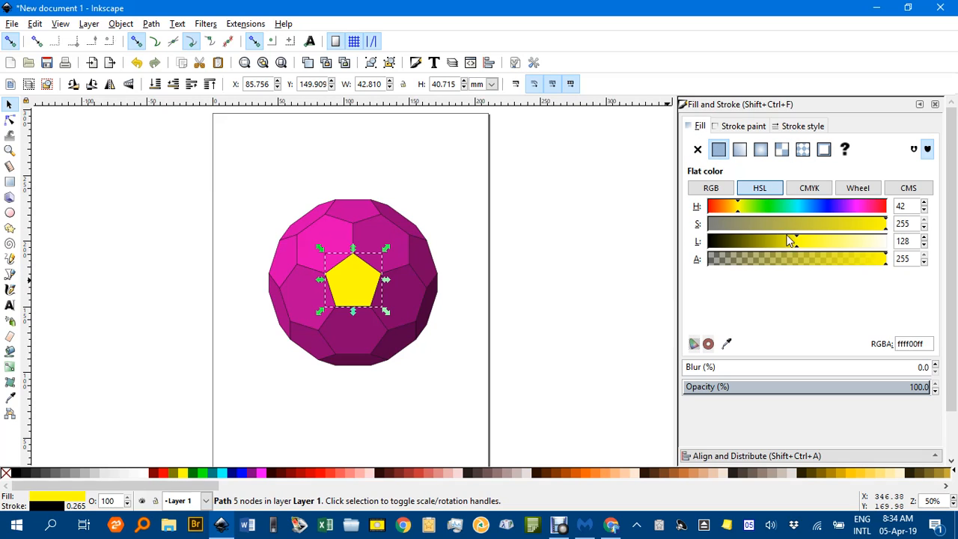
left_click_drag(792, 240, 777, 240)
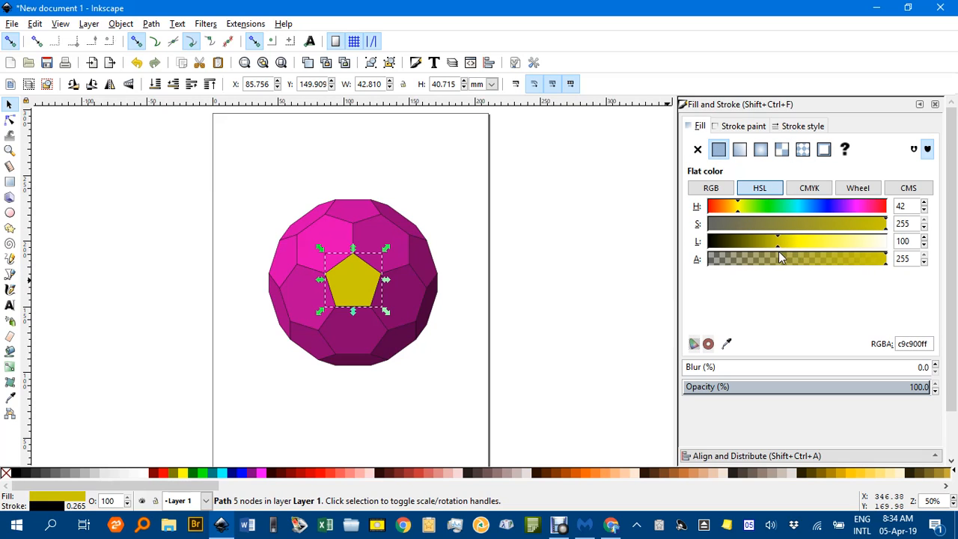
left_click(437, 306)
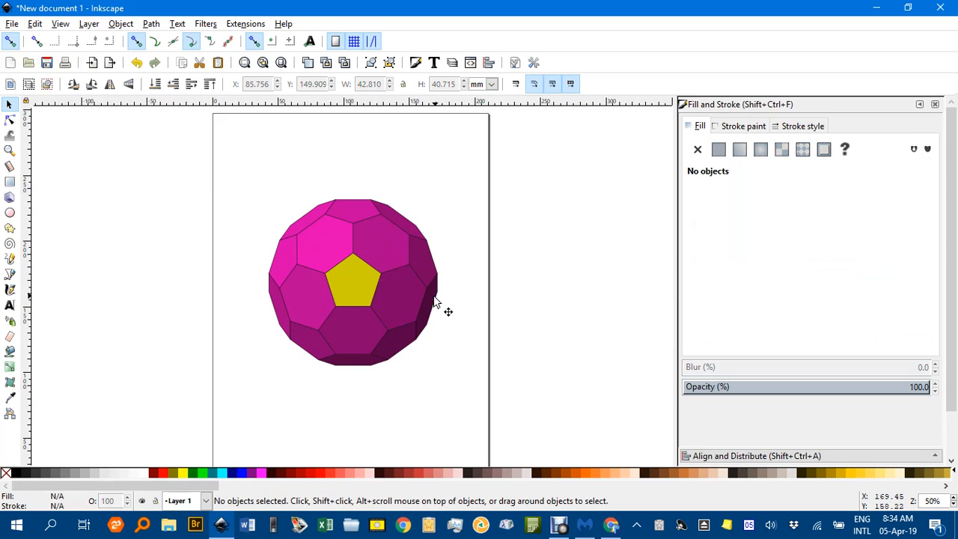
left_click(397, 296)
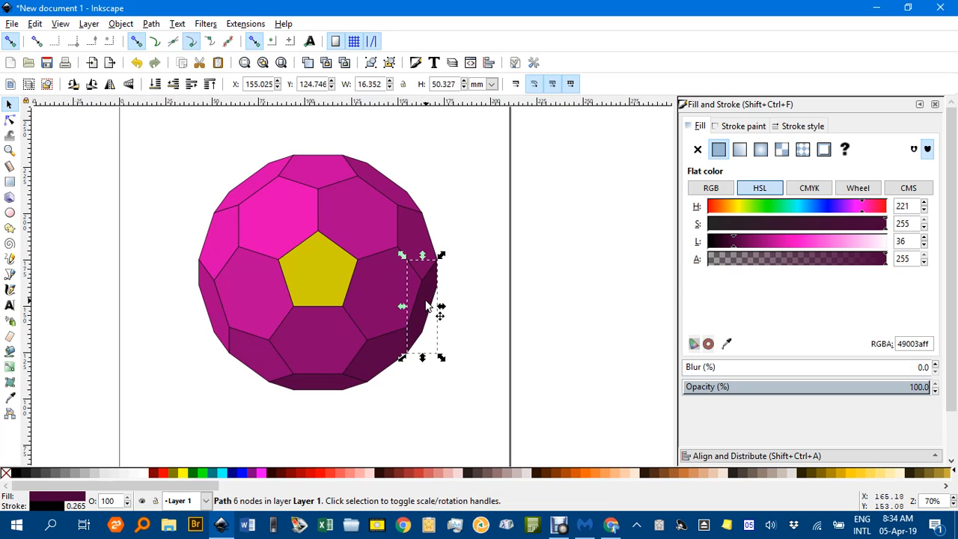
mouse_move(185, 473)
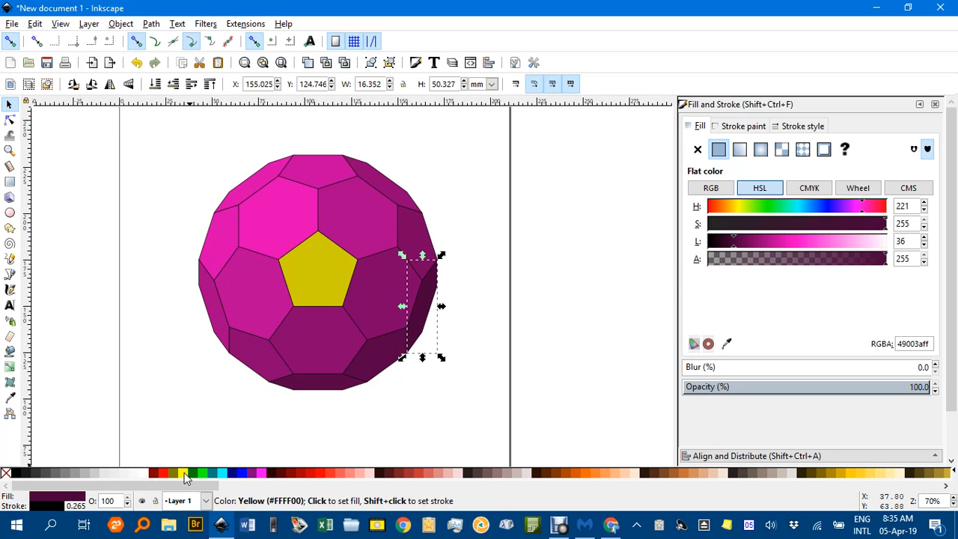
left_click(185, 473)
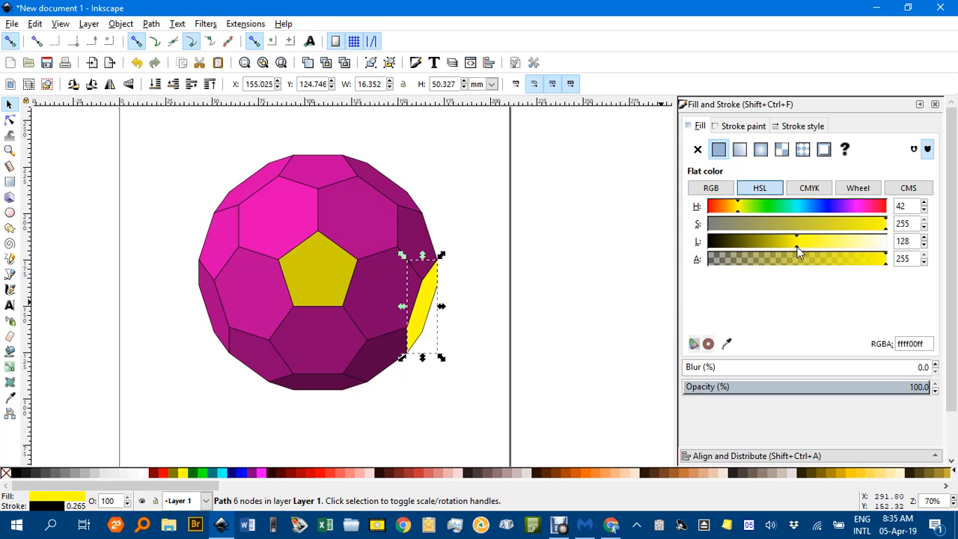
left_click_drag(797, 241, 752, 241)
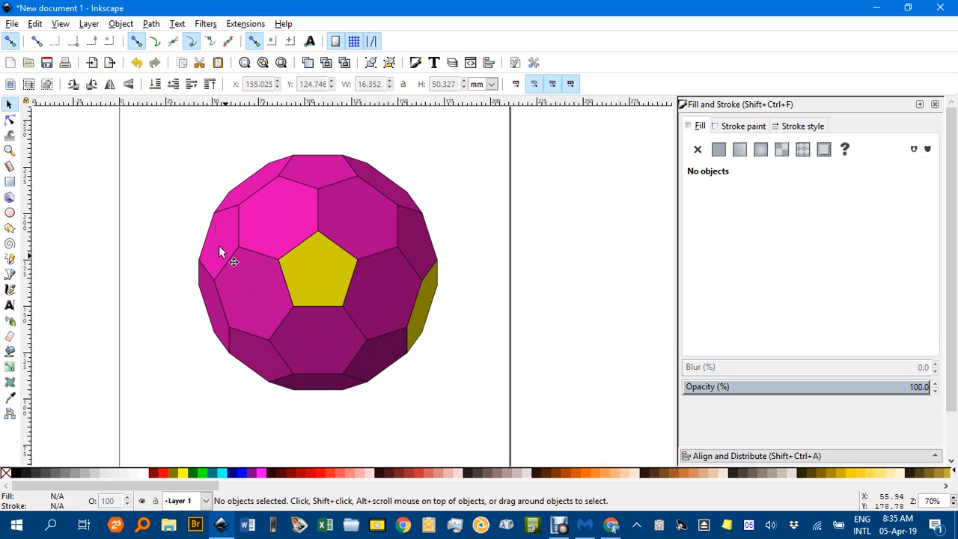
Step: Fill the four edge pentagons yellow, then adjust the top-right and bottom pentagons' shades
left_click(384, 187)
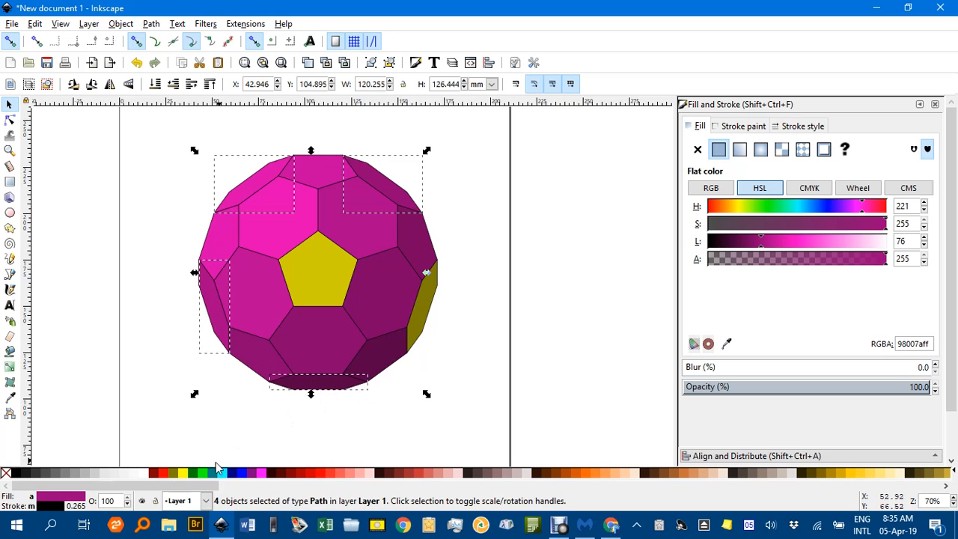
left_click(273, 322)
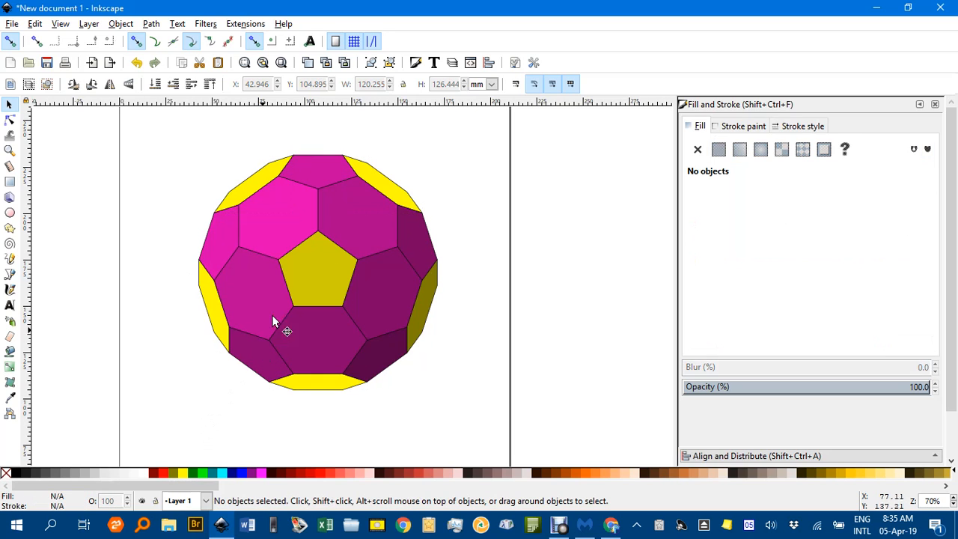
left_click(378, 187)
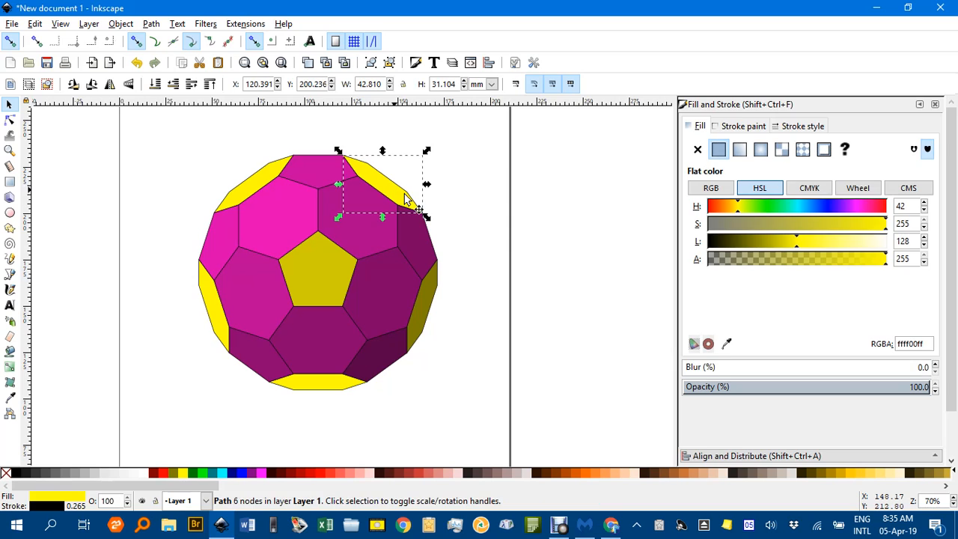
left_click_drag(795, 241, 786, 241)
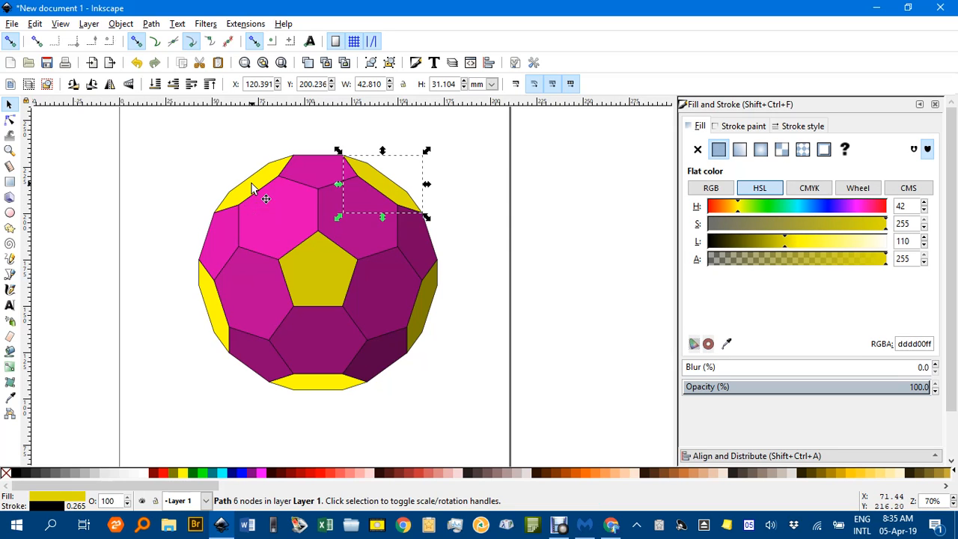
mouse_move(324, 393)
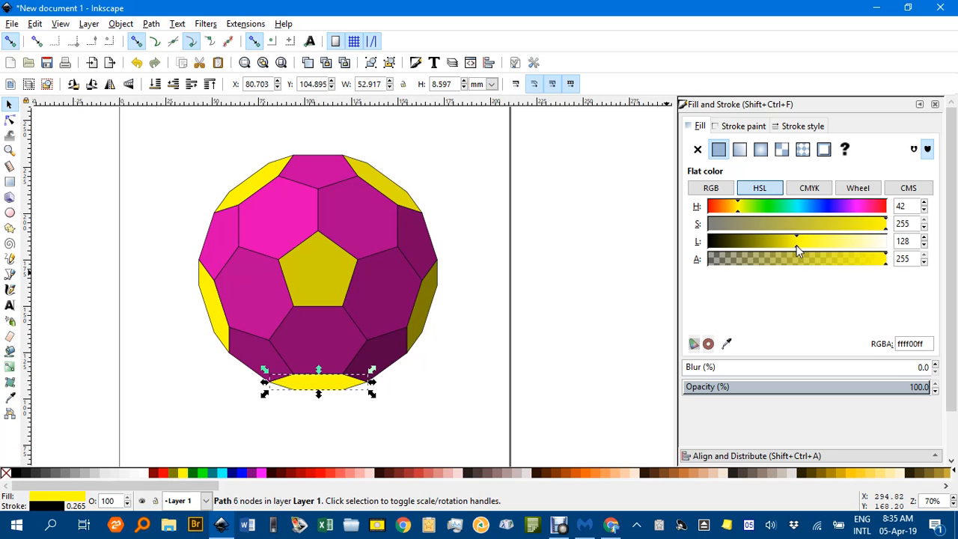
left_click(555, 258)
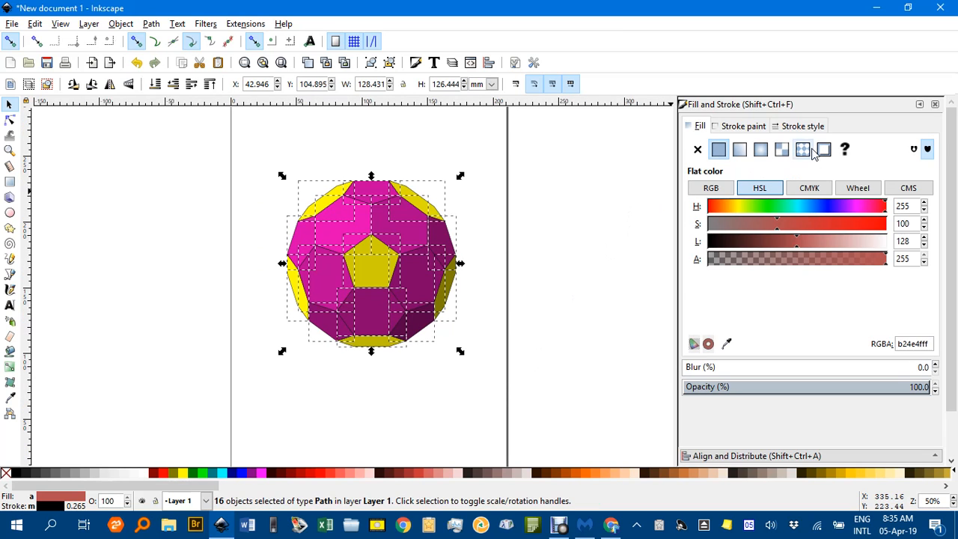
Step: Increase the black stroke width on all selected faces in the Stroke style tab
left_click(803, 125)
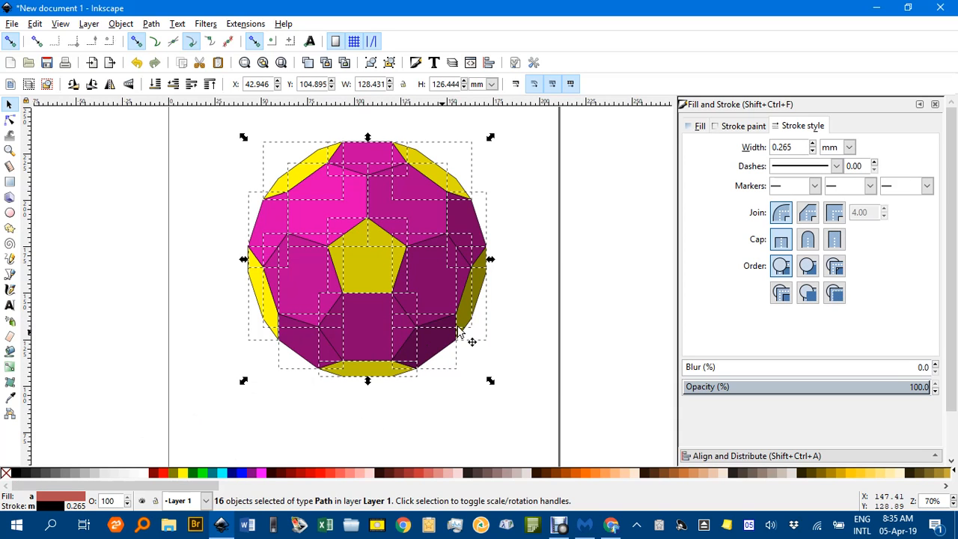
left_click(813, 143)
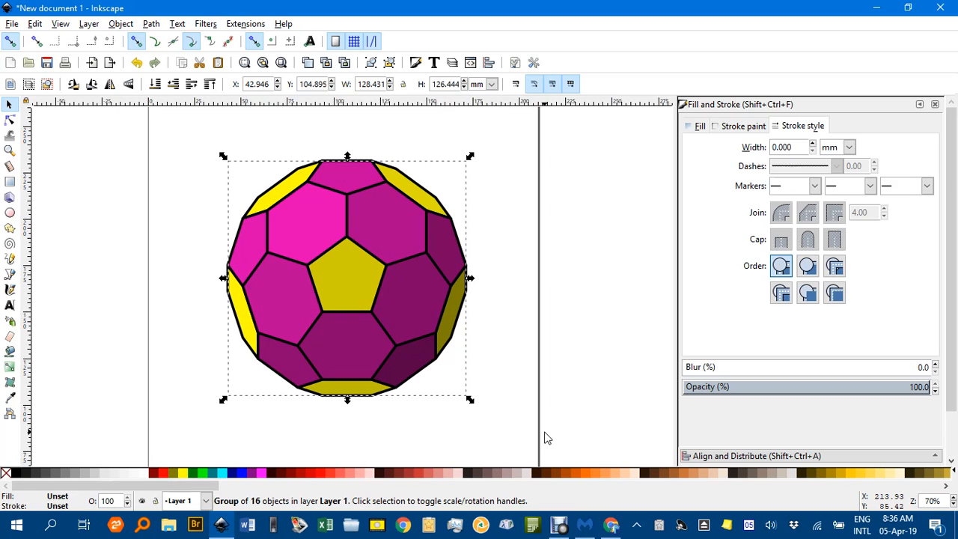
mouse_move(447, 241)
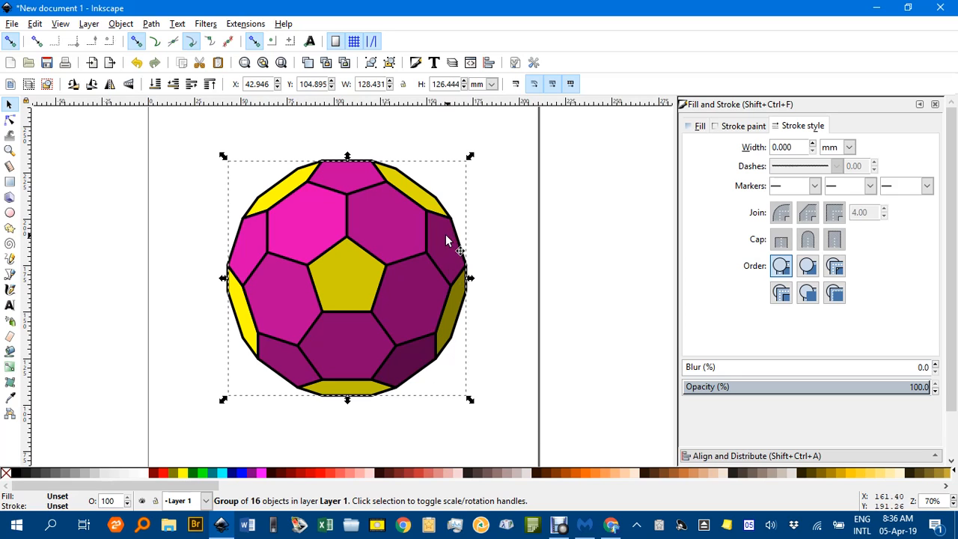
mouse_move(388, 277)
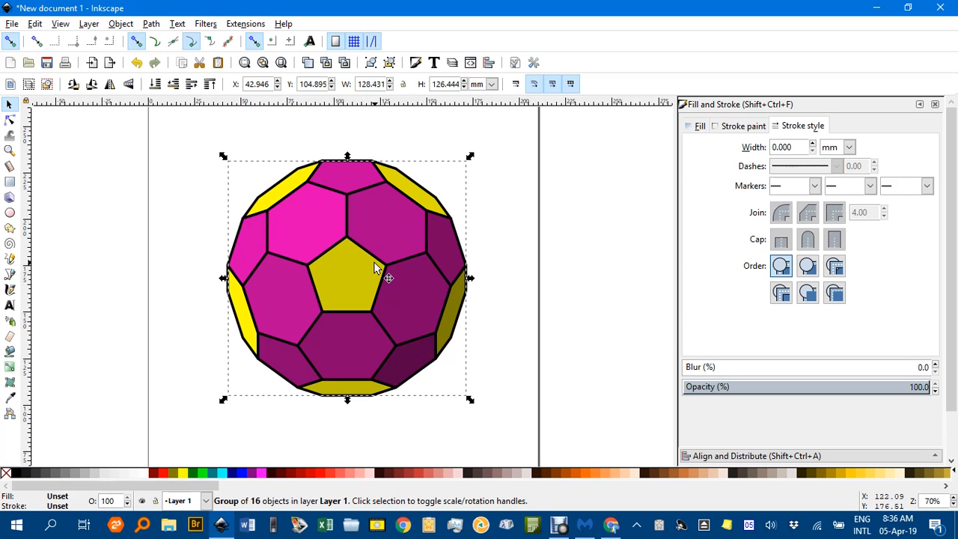
mouse_move(396, 279)
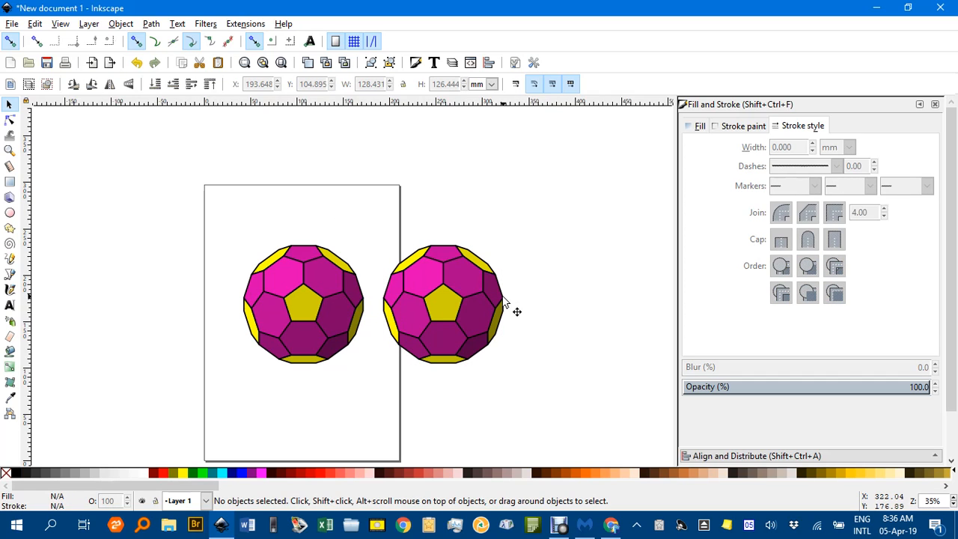
mouse_move(543, 298)
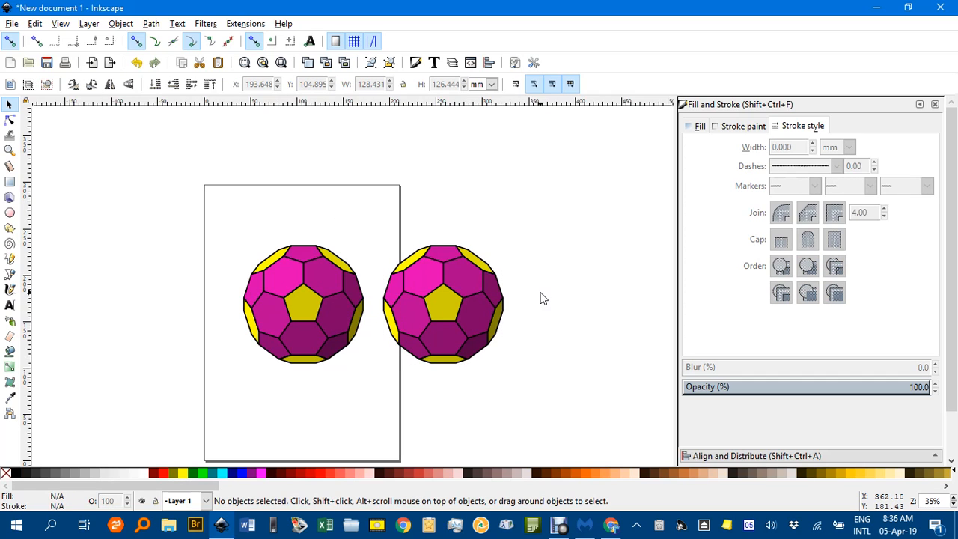
mouse_move(516, 324)
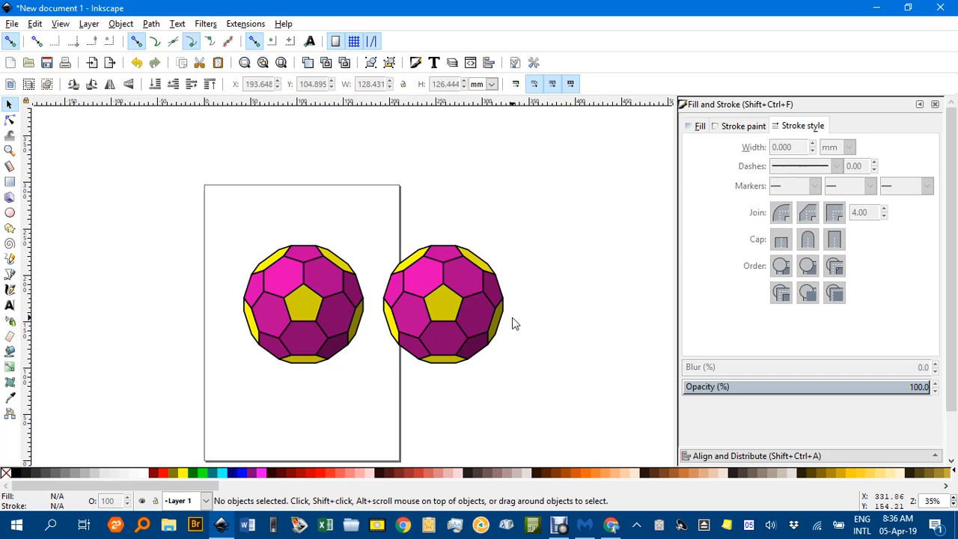